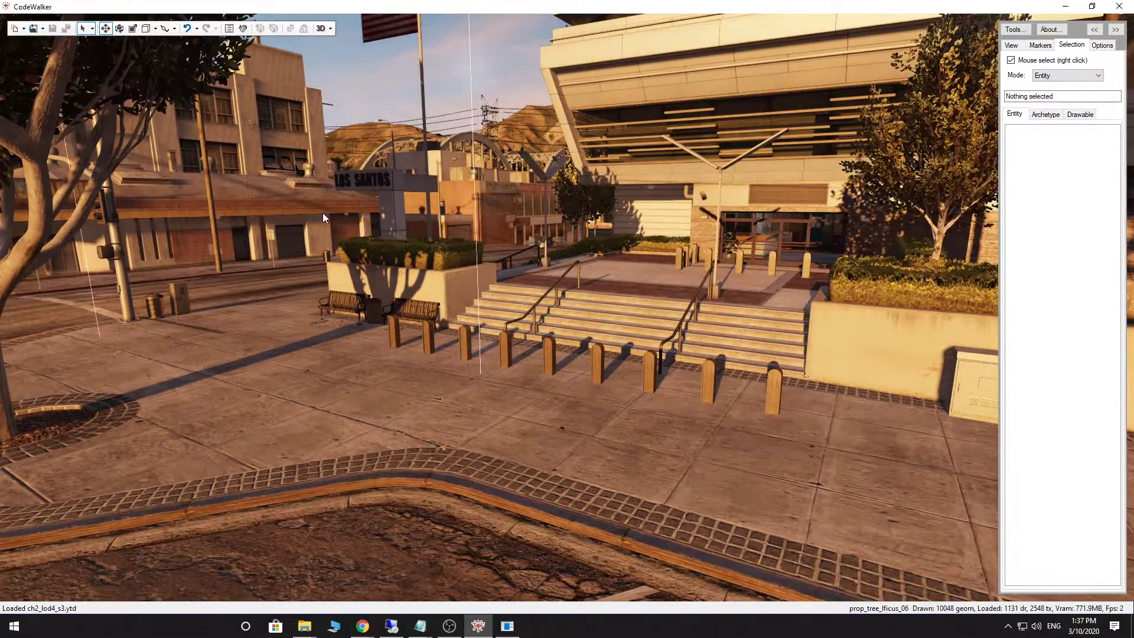
# Select the prop_bollard_03a bollard beside the plaza steps and show its entity properties.
pyautogui.click(507, 340)
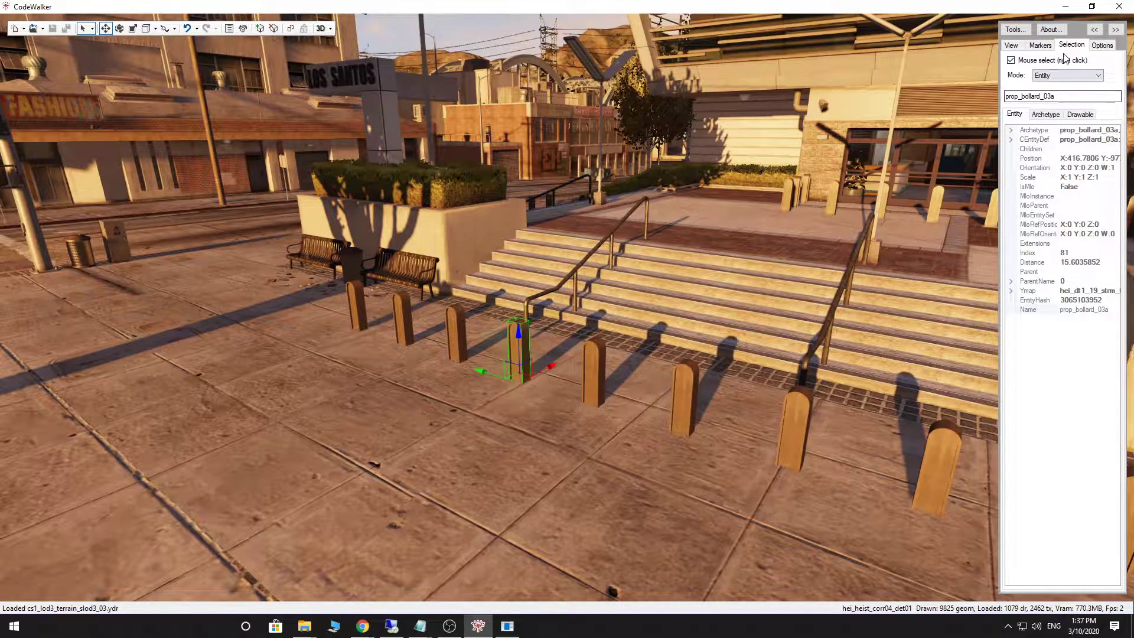
pyautogui.click(1011, 60)
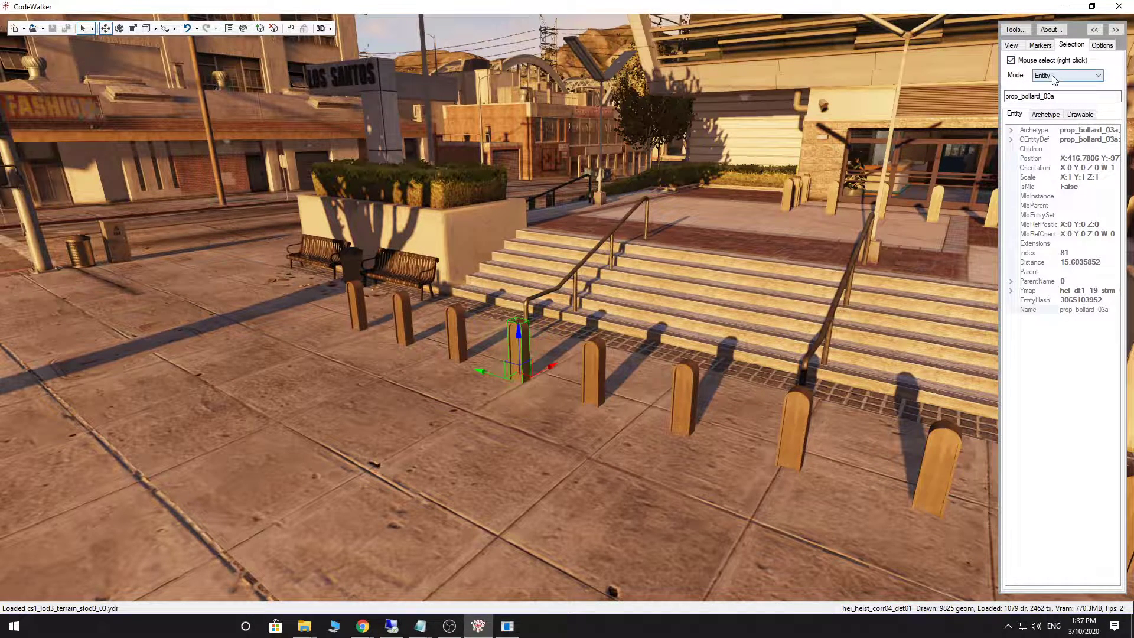
pyautogui.click(517, 354)
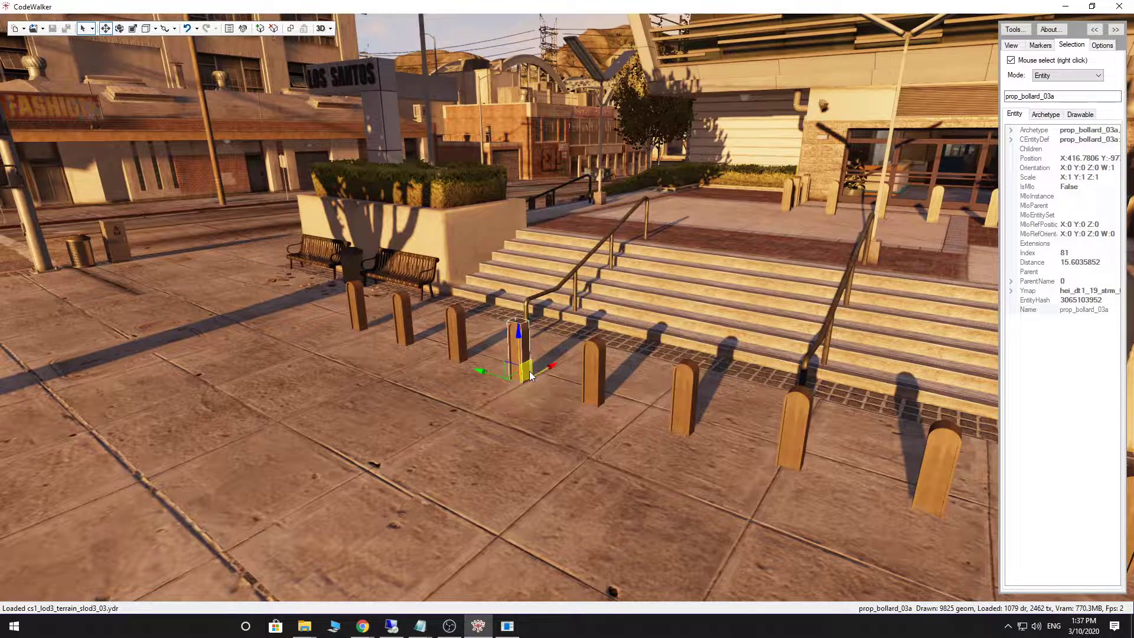
pyautogui.moveTo(12, 28)
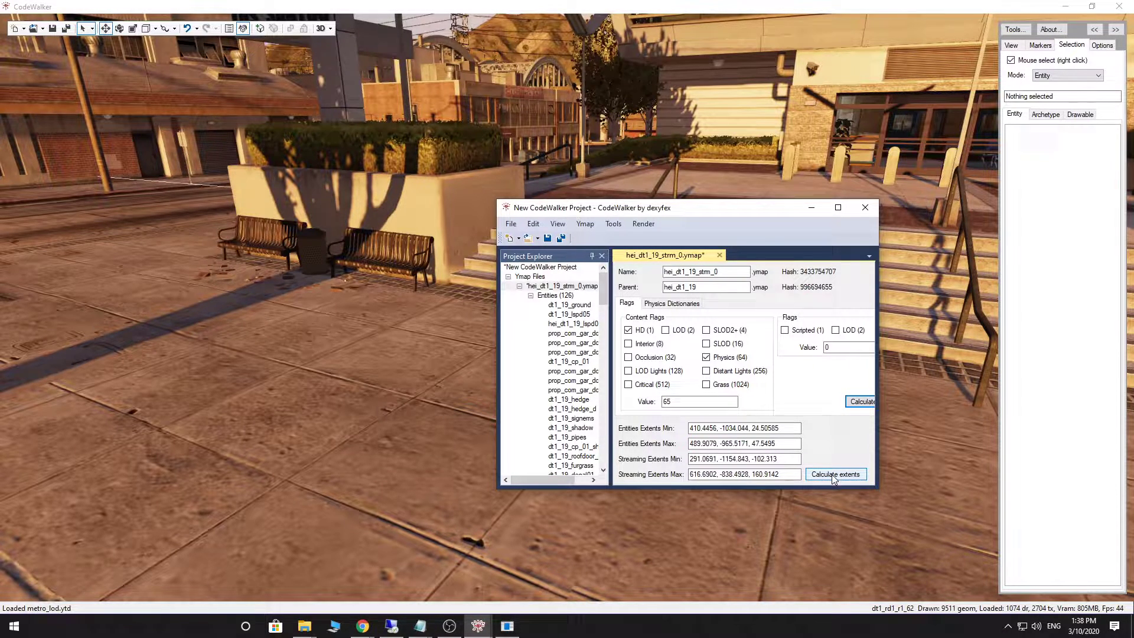
# Recalculate the streaming extents of the hei_dt1_19_strm_0 ymap.
pyautogui.click(836, 474)
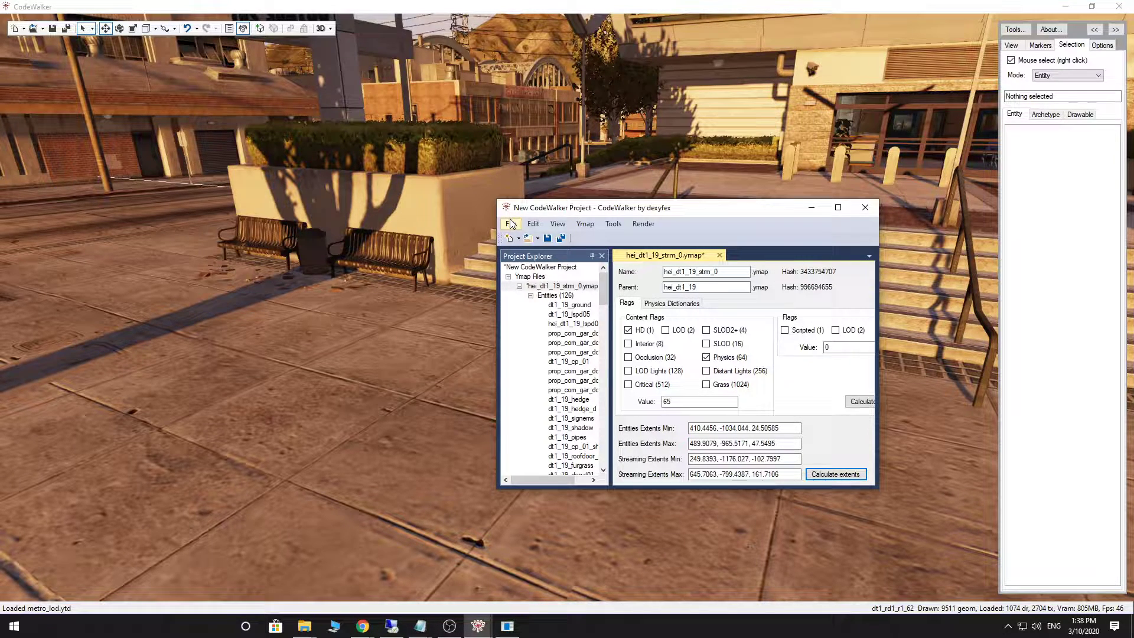
# Save hei_dt1_19_strm_0.ymap from the project to the Desktop.
pyautogui.click(511, 223)
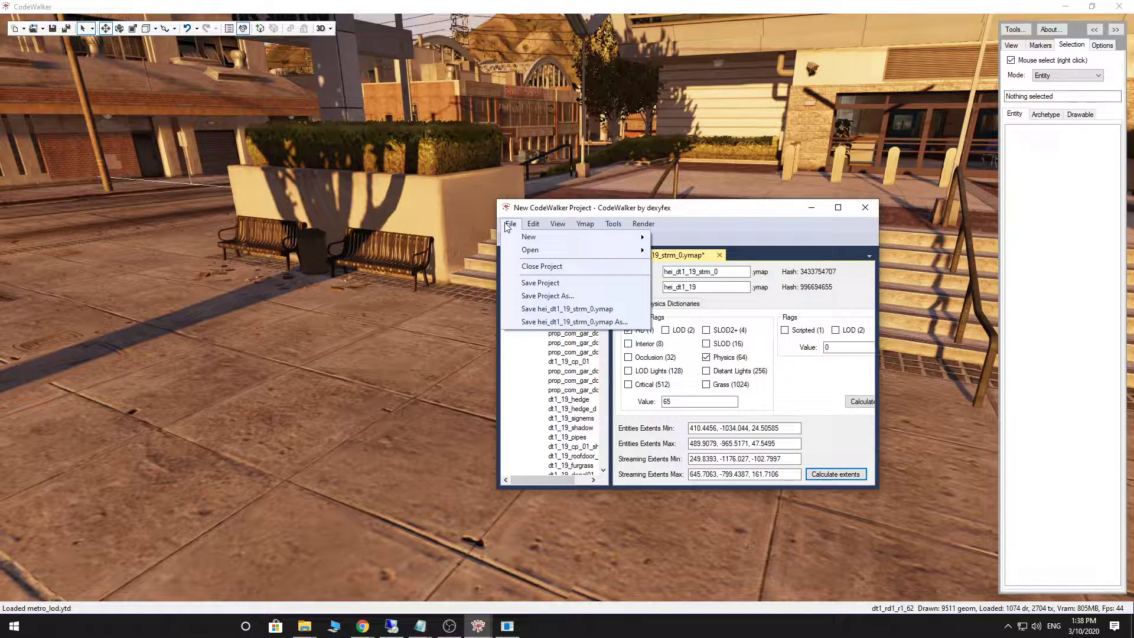
pyautogui.moveTo(575, 322)
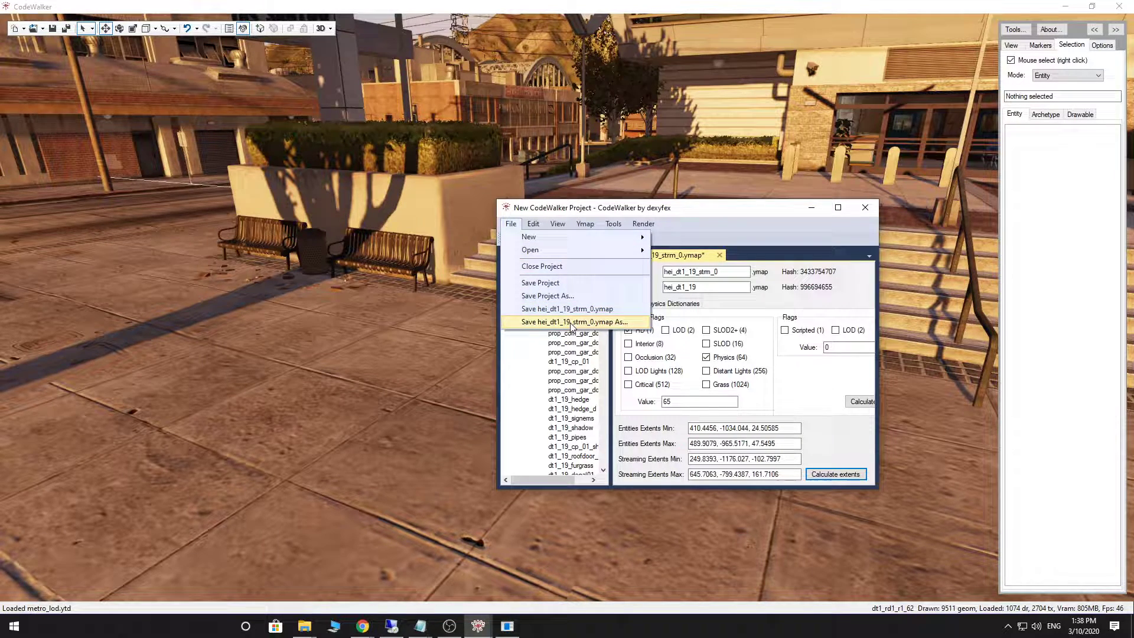
pyautogui.click(576, 321)
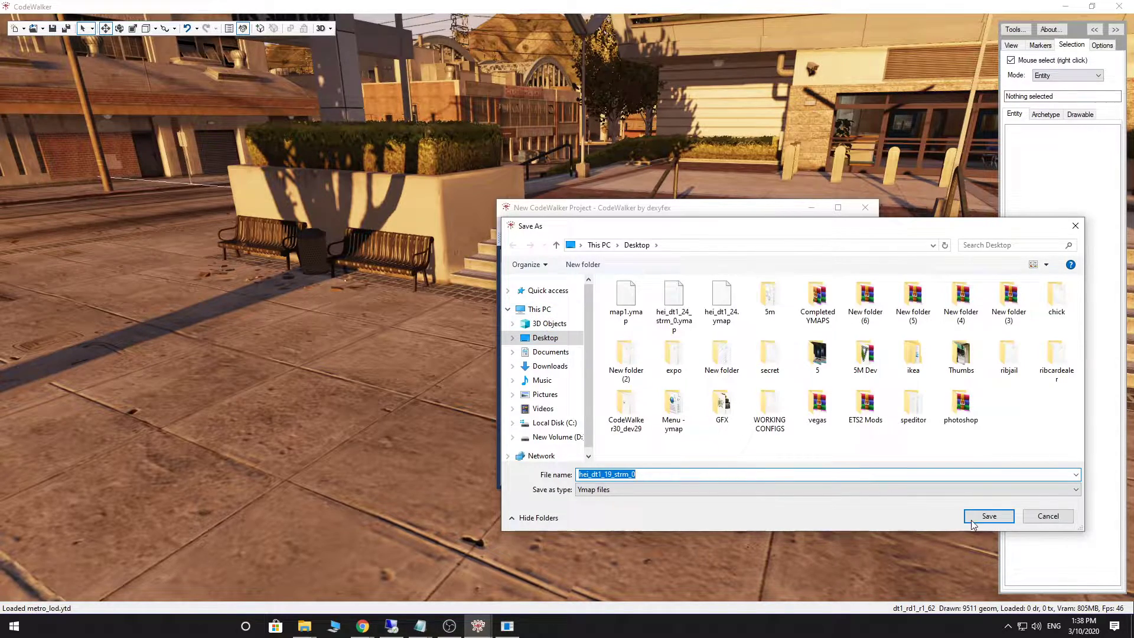
pyautogui.click(989, 517)
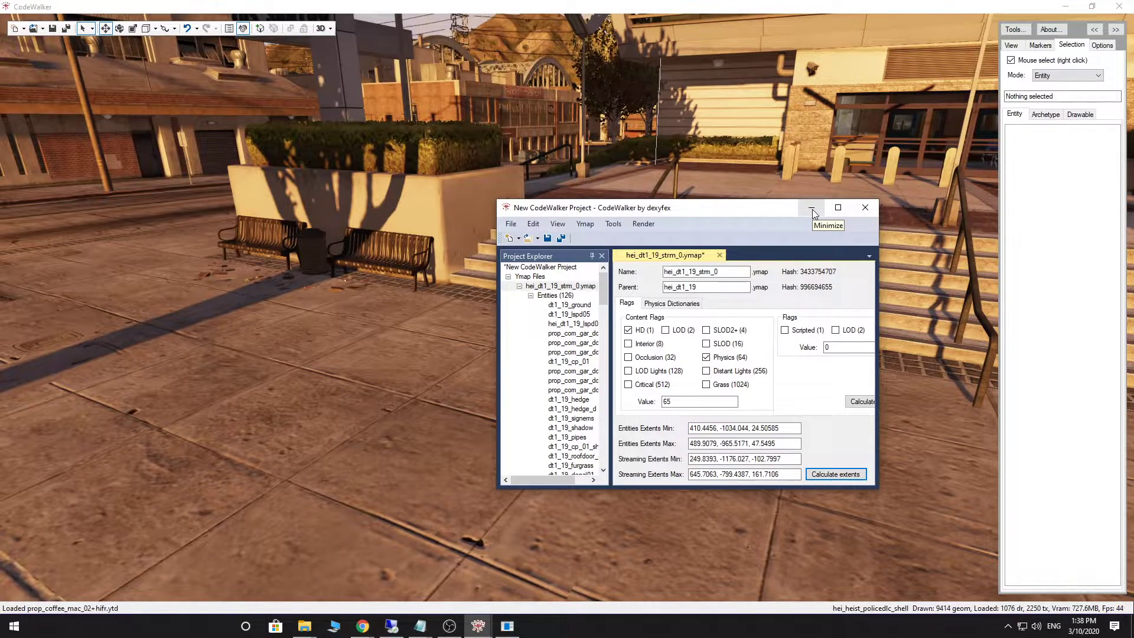
# Create a new desktop folder named 'bollards'.
pyautogui.click(811, 208)
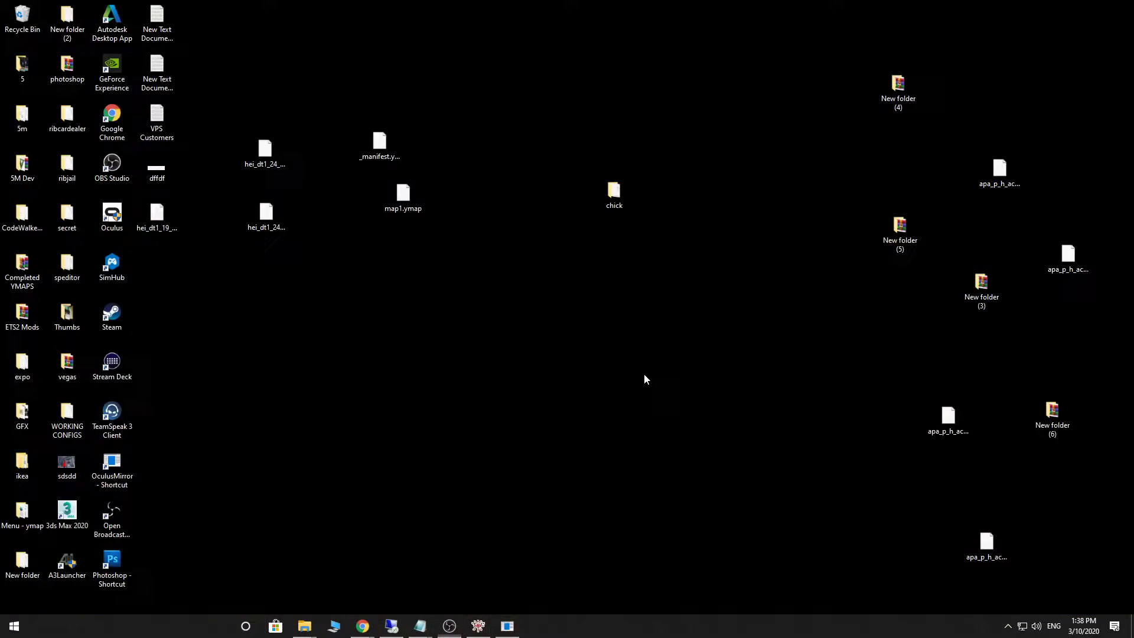
pyautogui.click(613, 191)
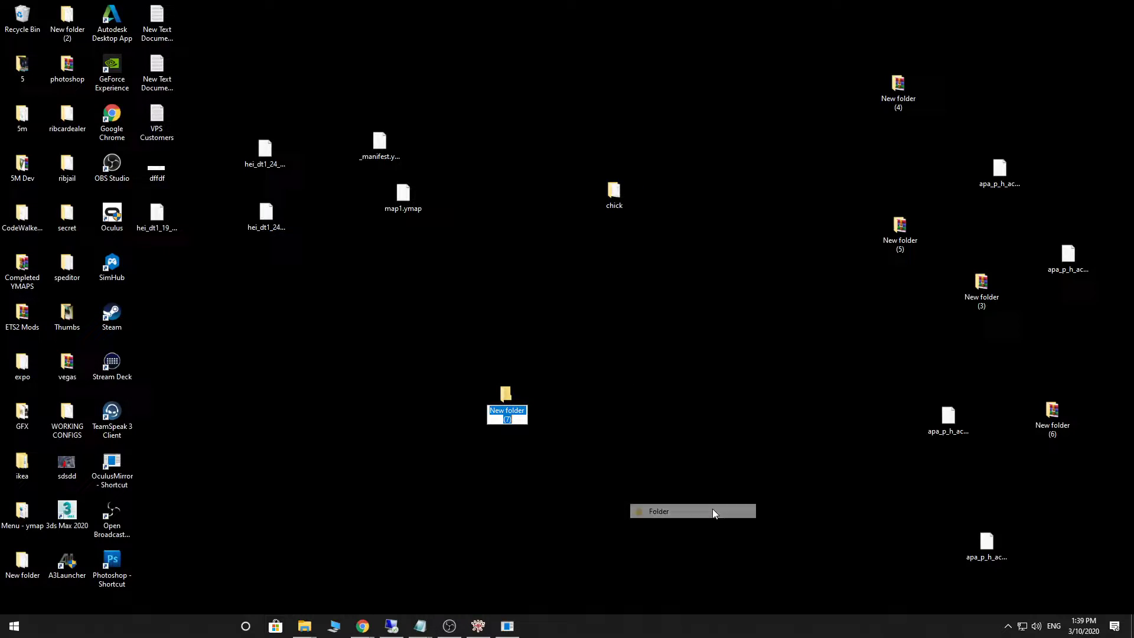
pyautogui.write('BOLLA')
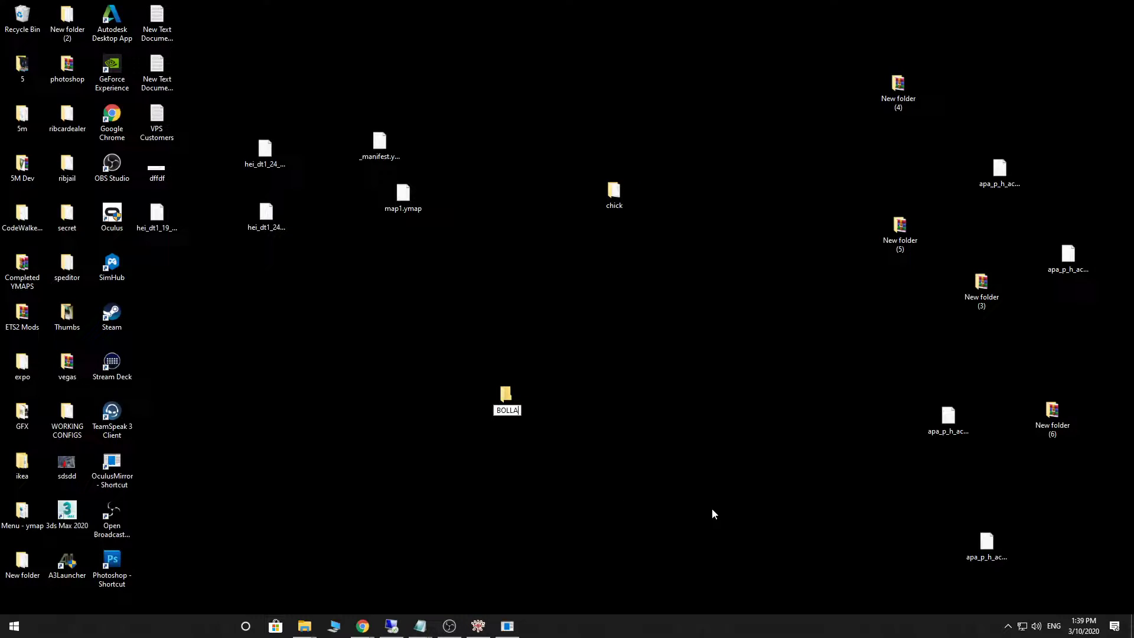
pyautogui.write('b')
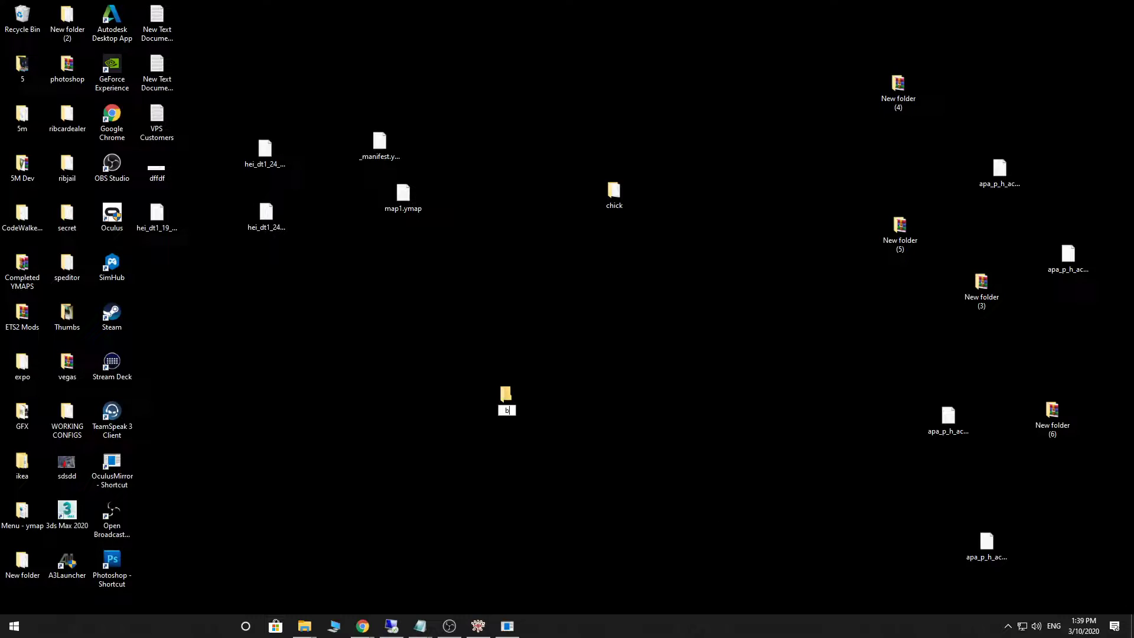
pyautogui.write('bollards')
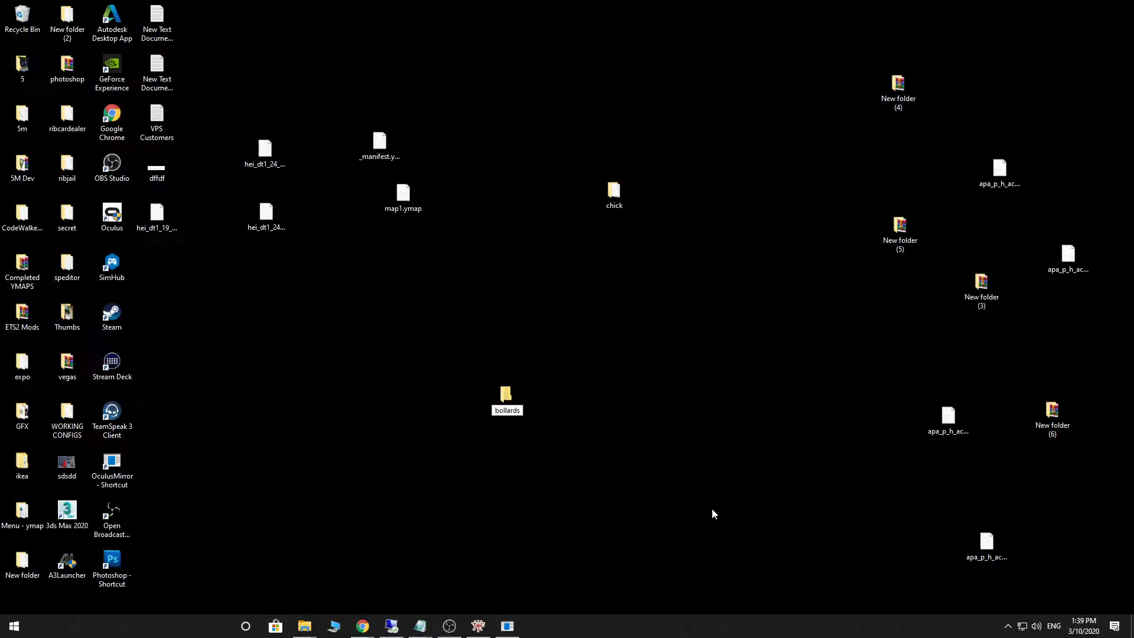
pyautogui.click(507, 396)
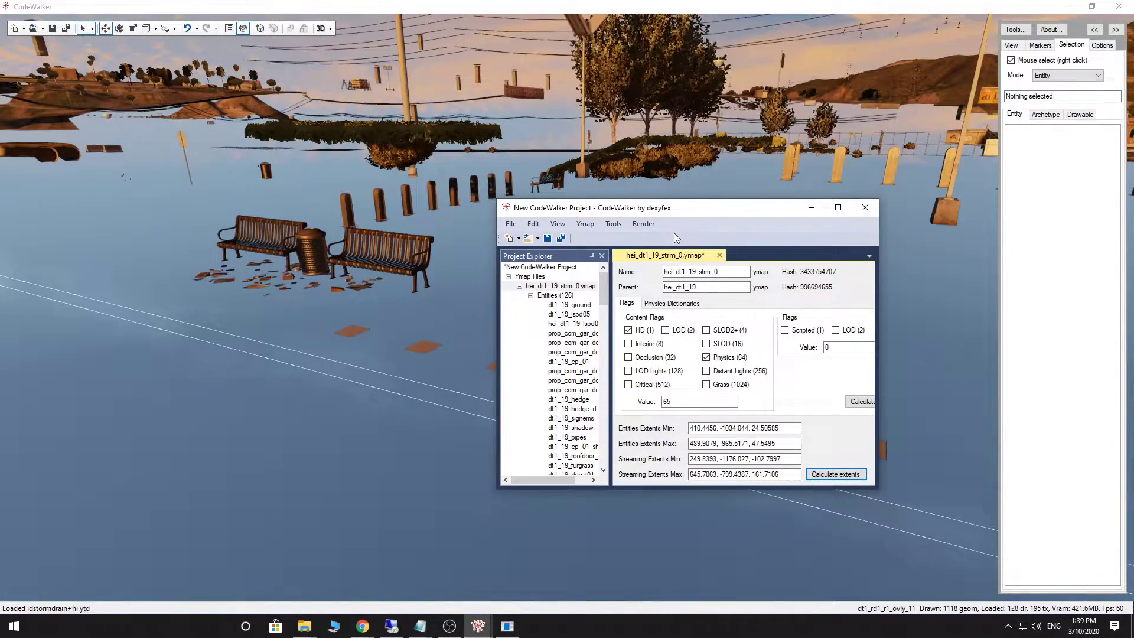
# Generate a _manifest.ymf for the ymap and save it to the Desktop, replacing the existing copy.
pyautogui.click(762, 255)
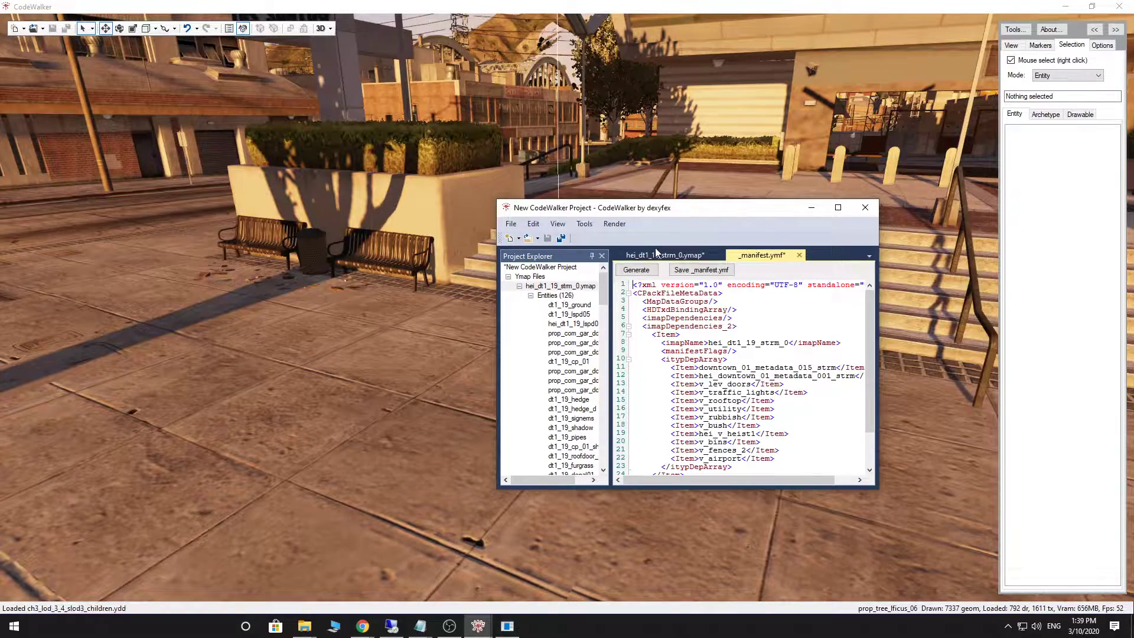
pyautogui.click(700, 270)
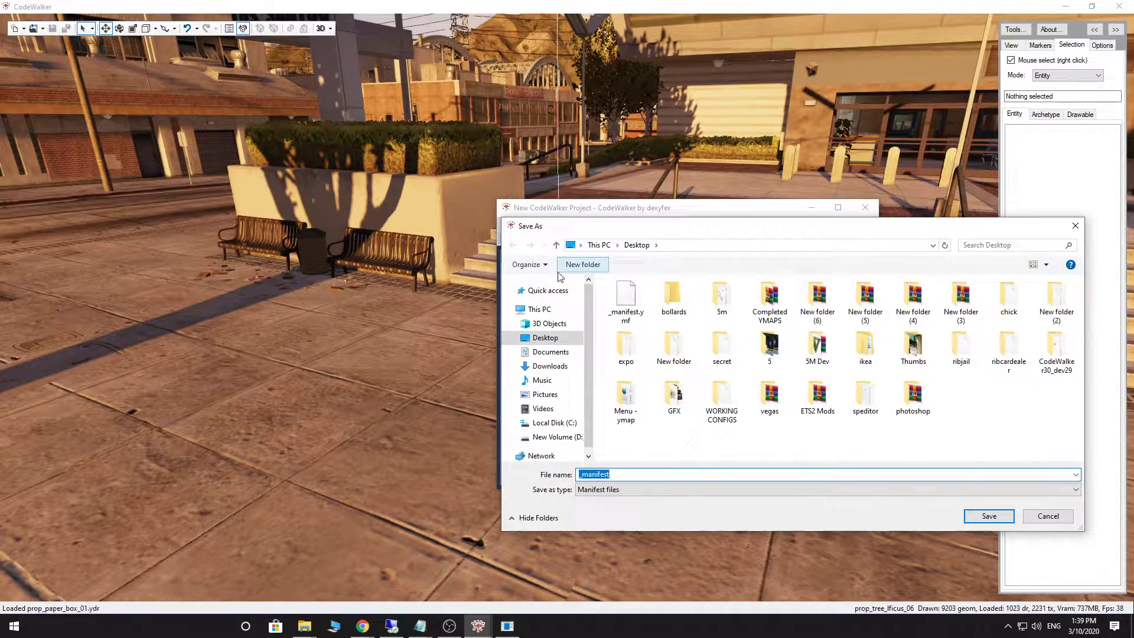
pyautogui.click(988, 516)
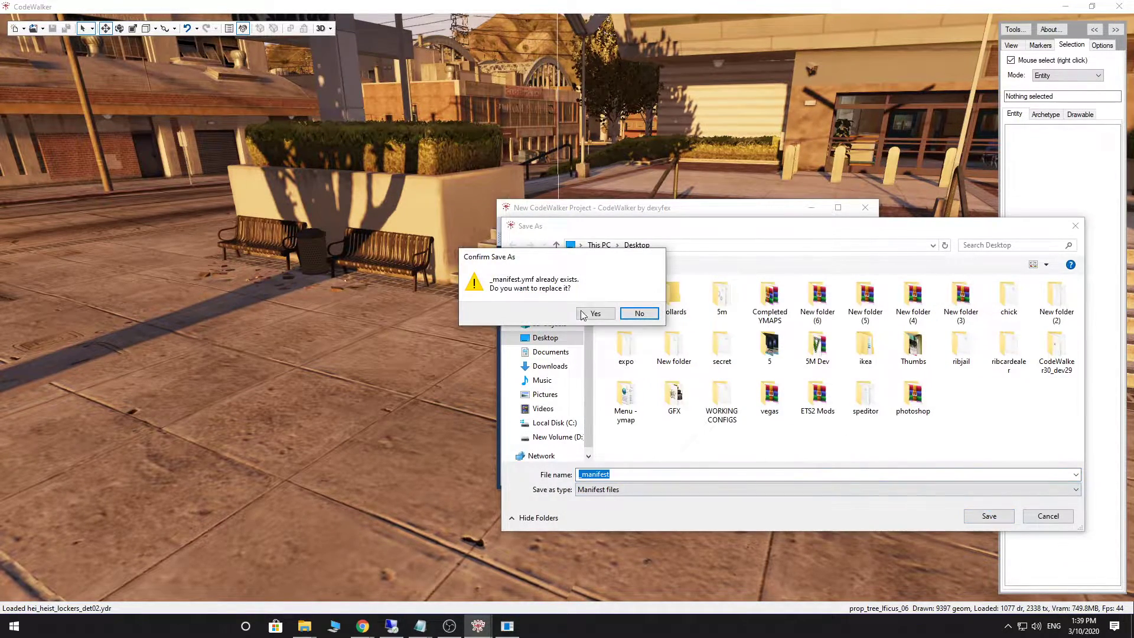
pyautogui.click(594, 313)
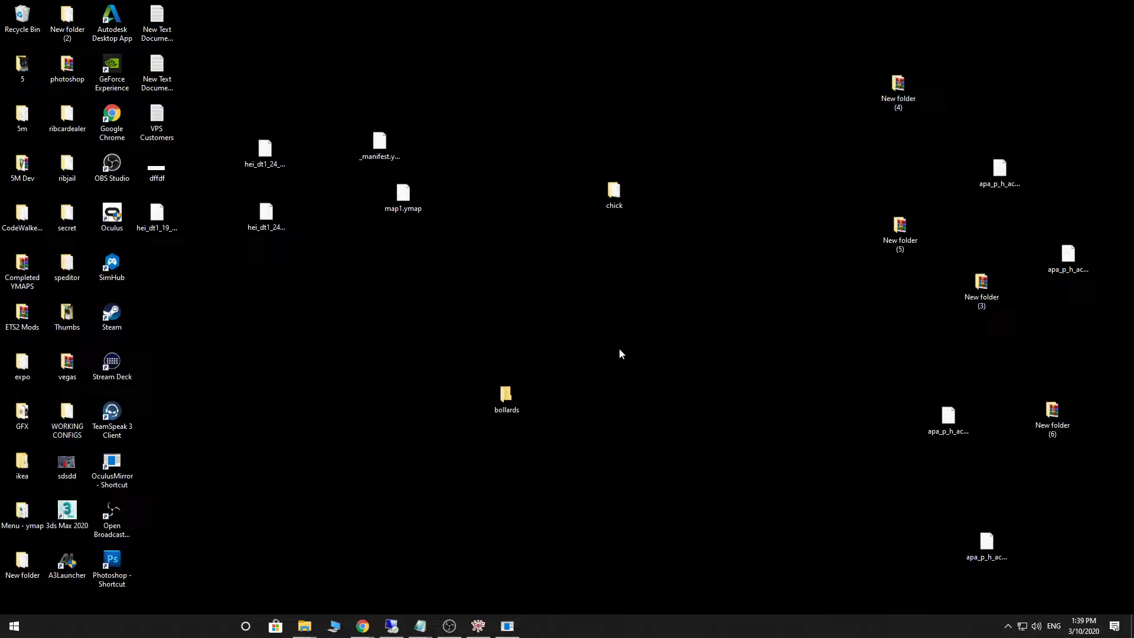
# Set up the bollards folder with a stream subfolder and fxmanifest.lua copied from the chick resource.
pyautogui.click(156, 122)
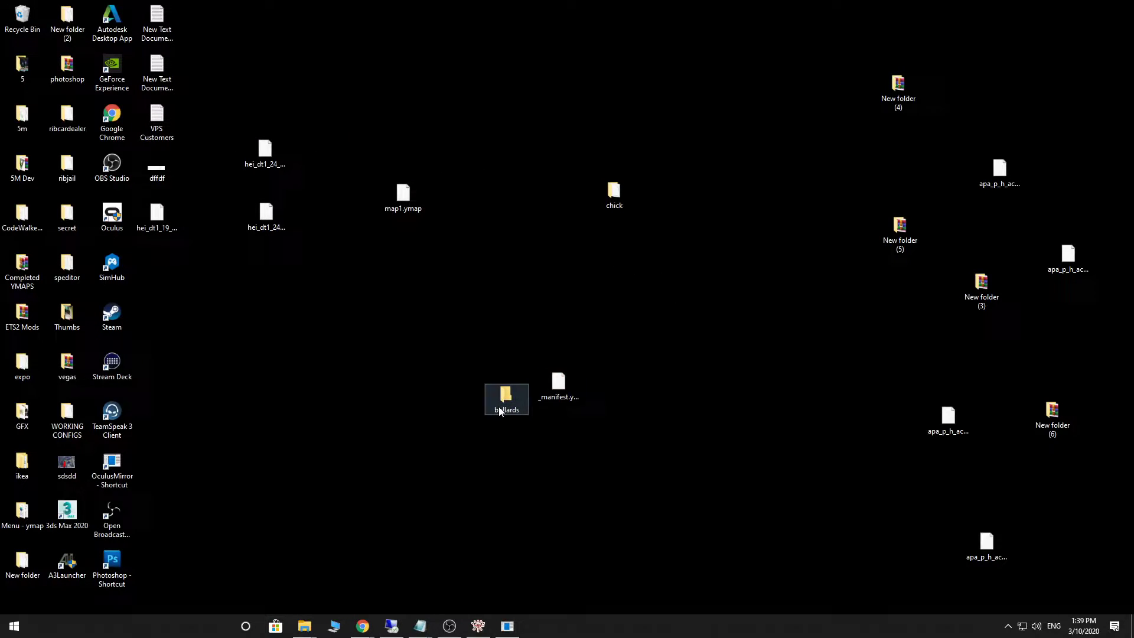
pyautogui.doubleClick(507, 398)
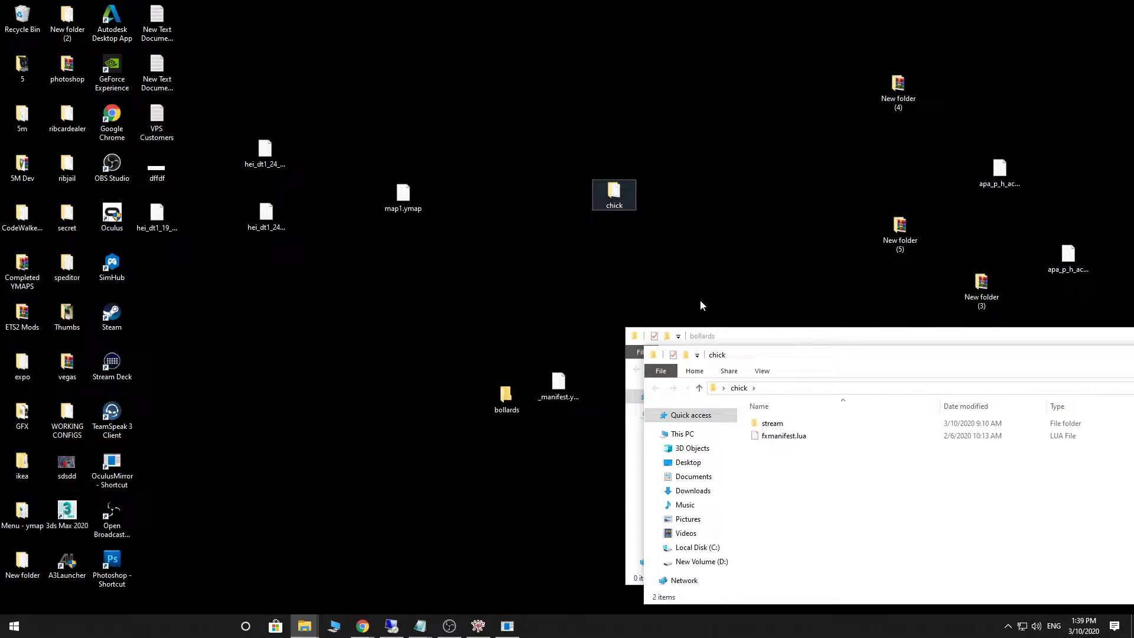
pyautogui.rightClick(784, 436)
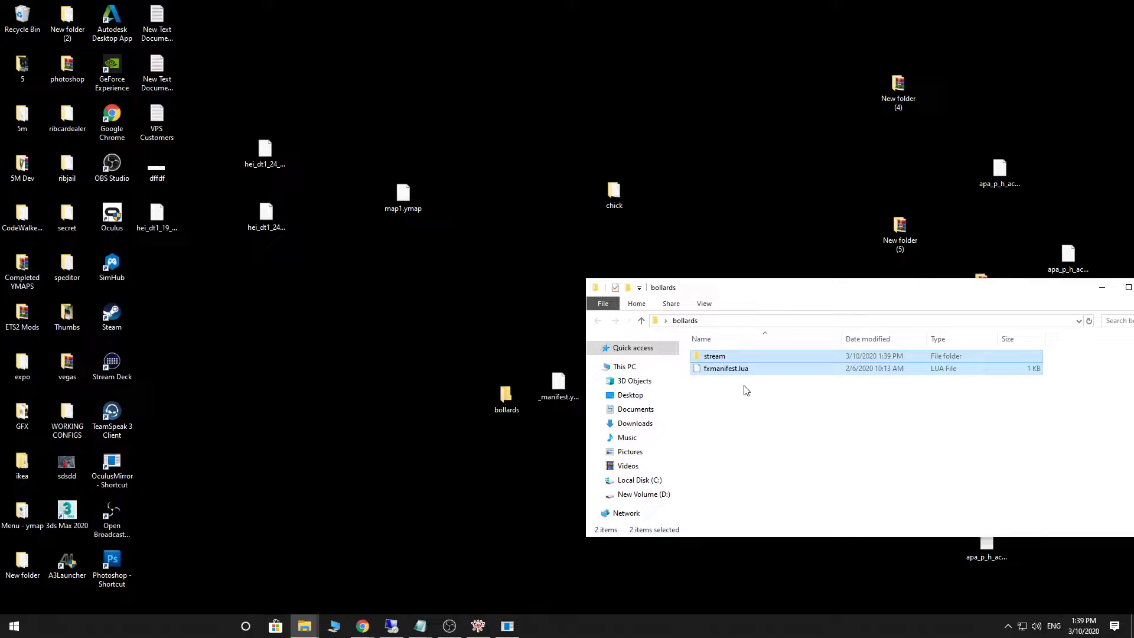
pyautogui.rightClick(726, 368)
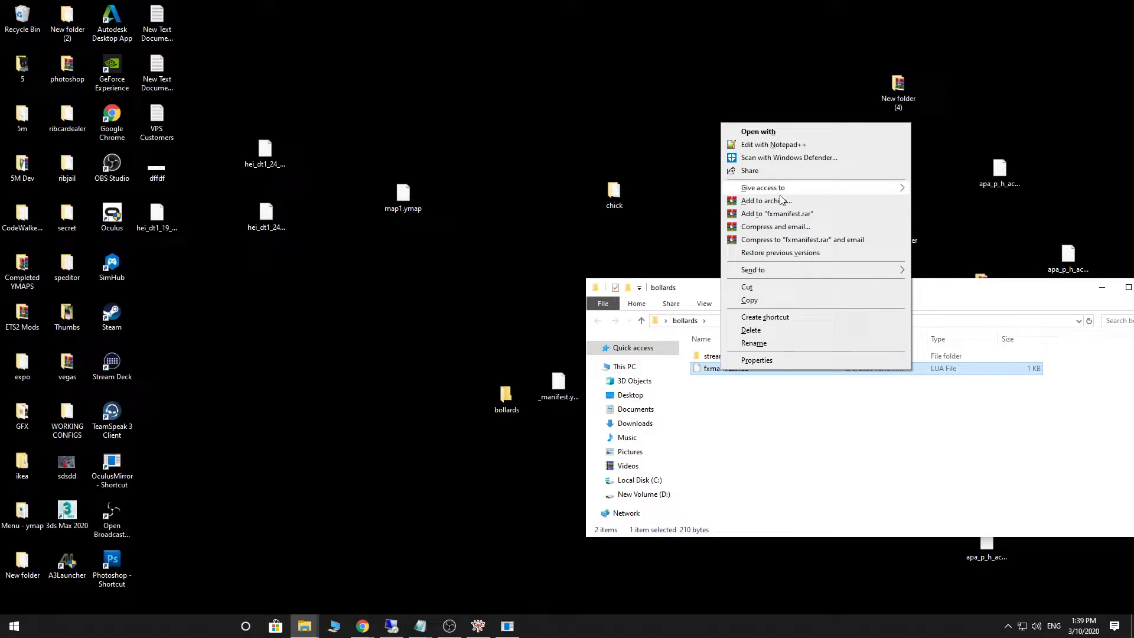
pyautogui.click(772, 145)
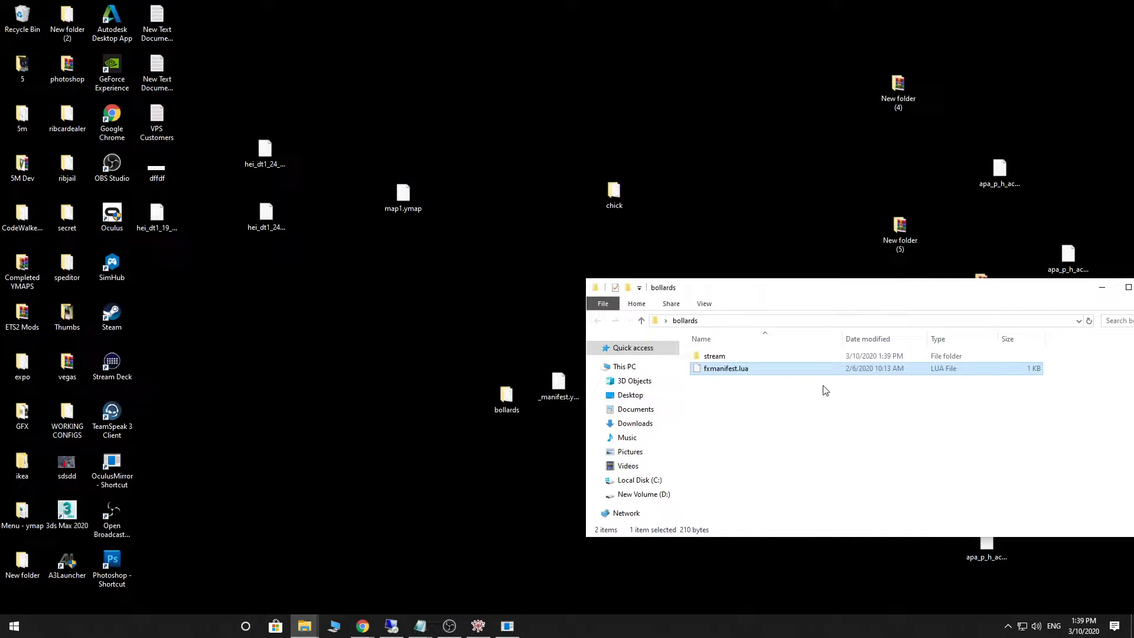
pyautogui.doubleClick(726, 369)
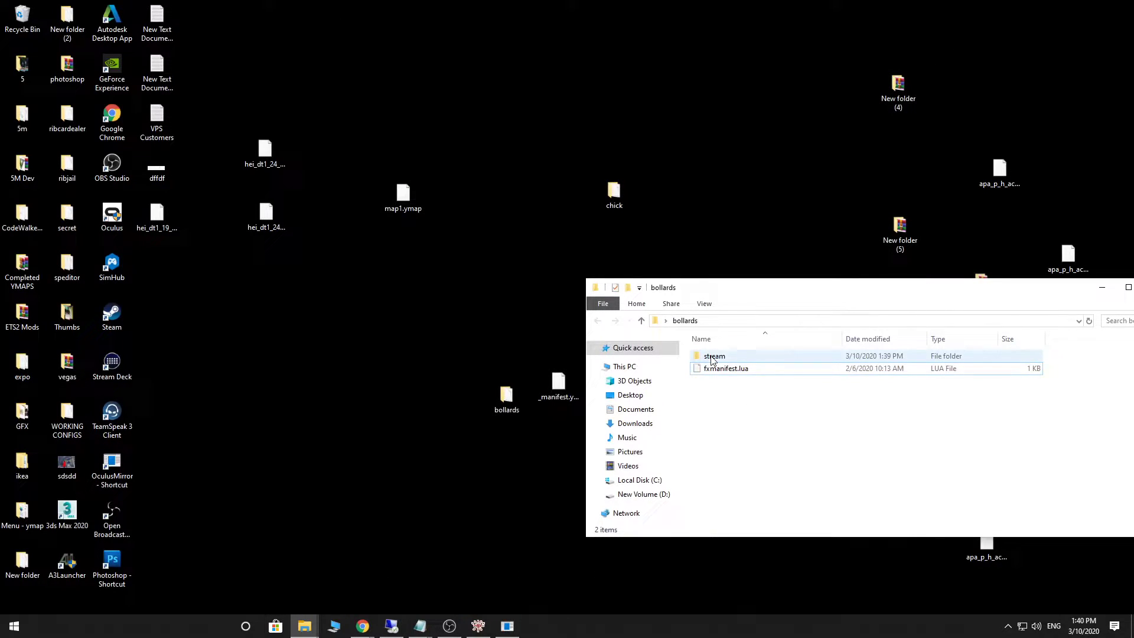
# Move hei_dt1_19_strm_0.ymap from the desktop into bollards\stream and confirm it arrived.
pyautogui.doubleClick(714, 356)
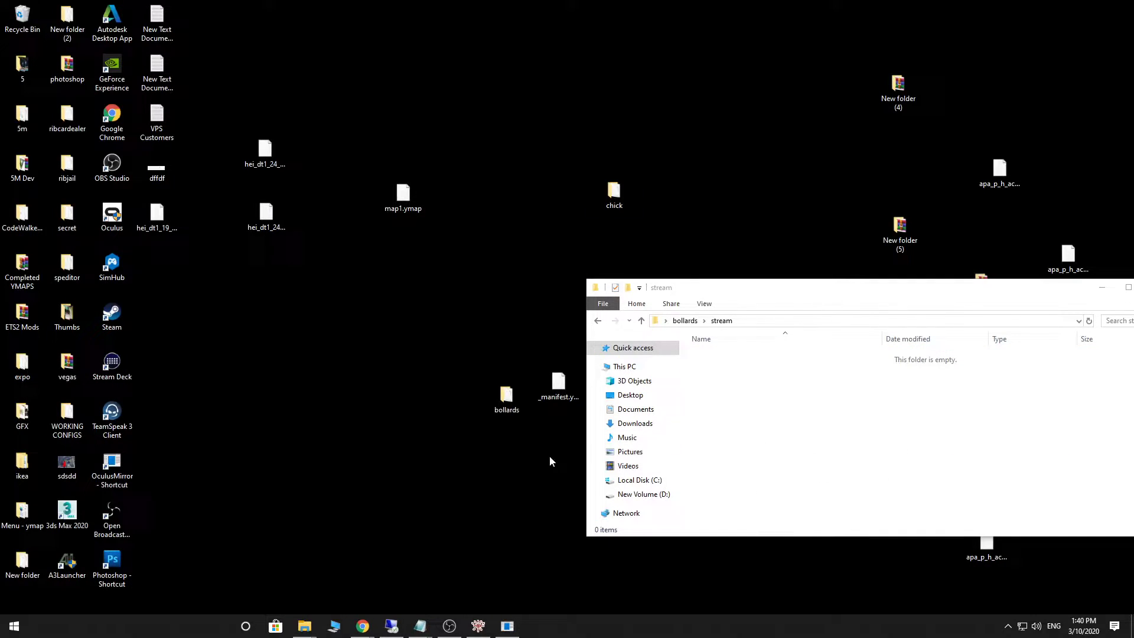
pyautogui.click(156, 218)
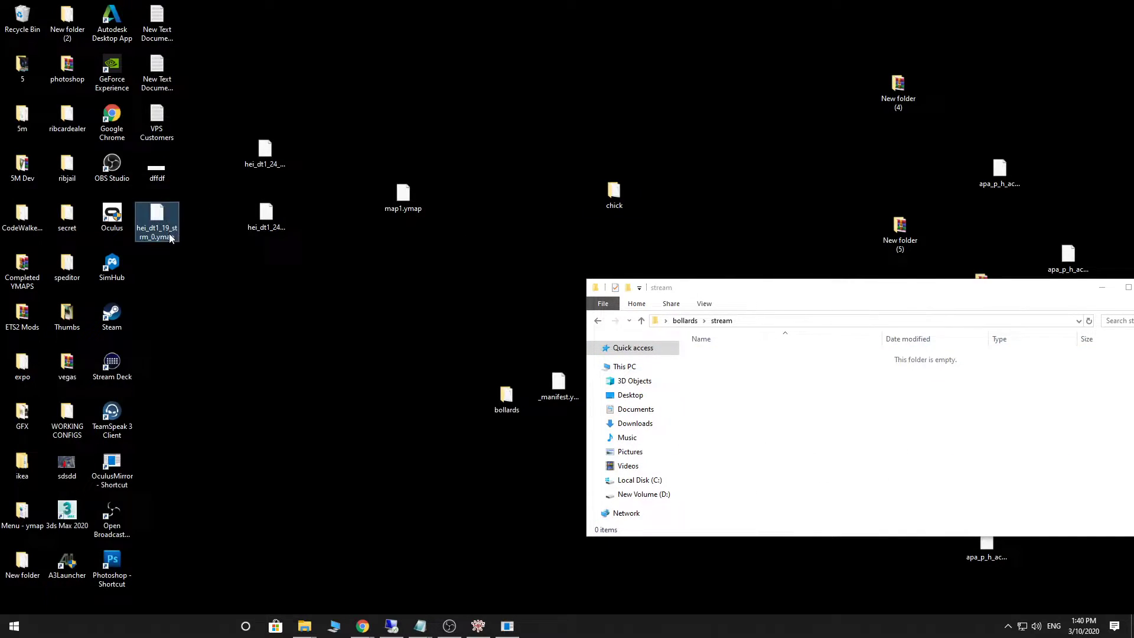
pyautogui.moveTo(157, 221)
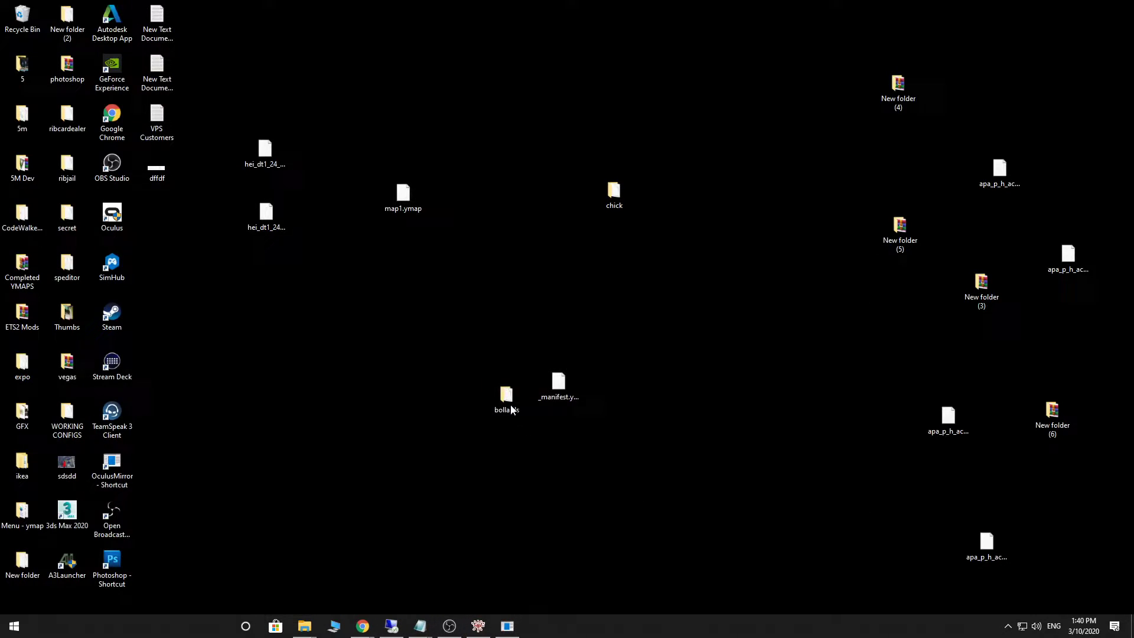
pyautogui.click(506, 394)
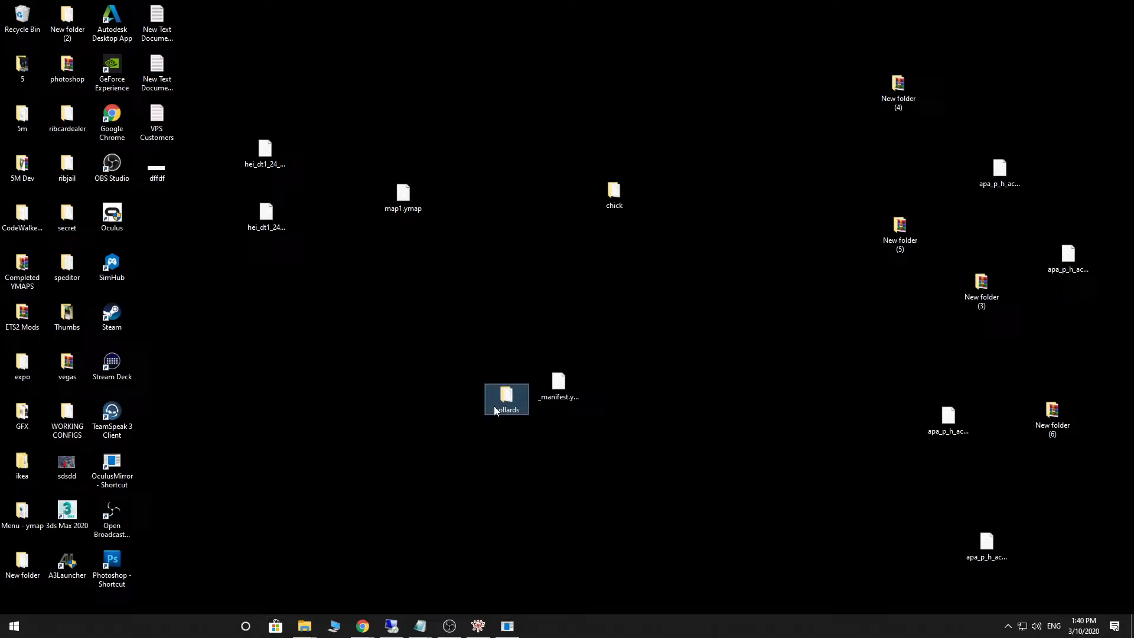
pyautogui.doubleClick(507, 395)
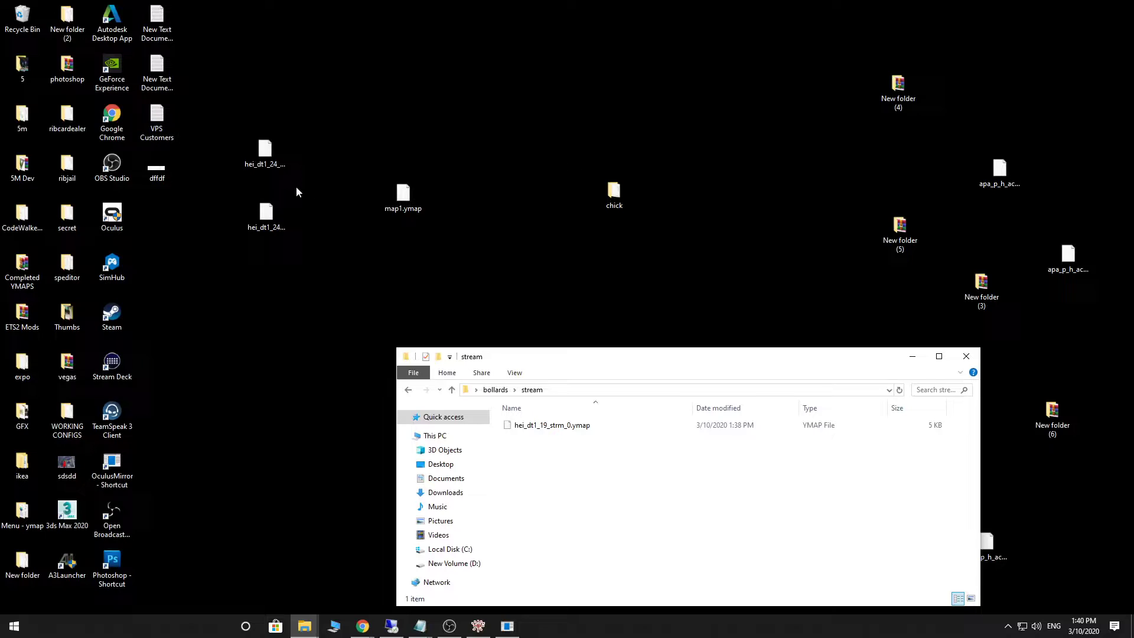
pyautogui.click(966, 357)
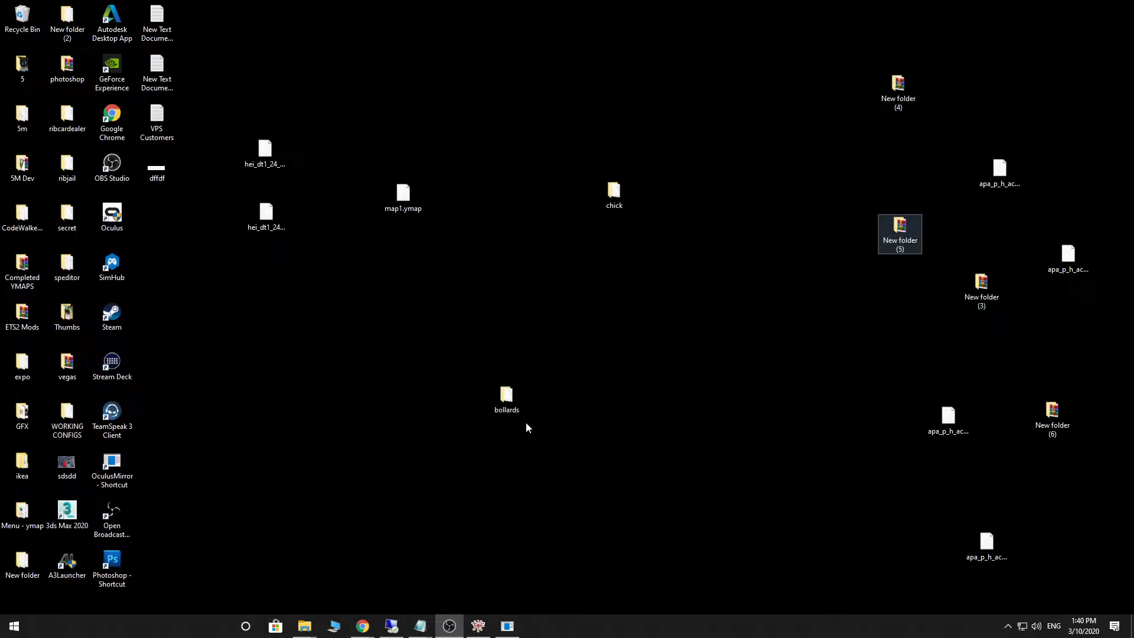
# On the remote server, select all cache files in NEWESX2\cache\files for clearing, then reach server.cfg.
pyautogui.click(507, 398)
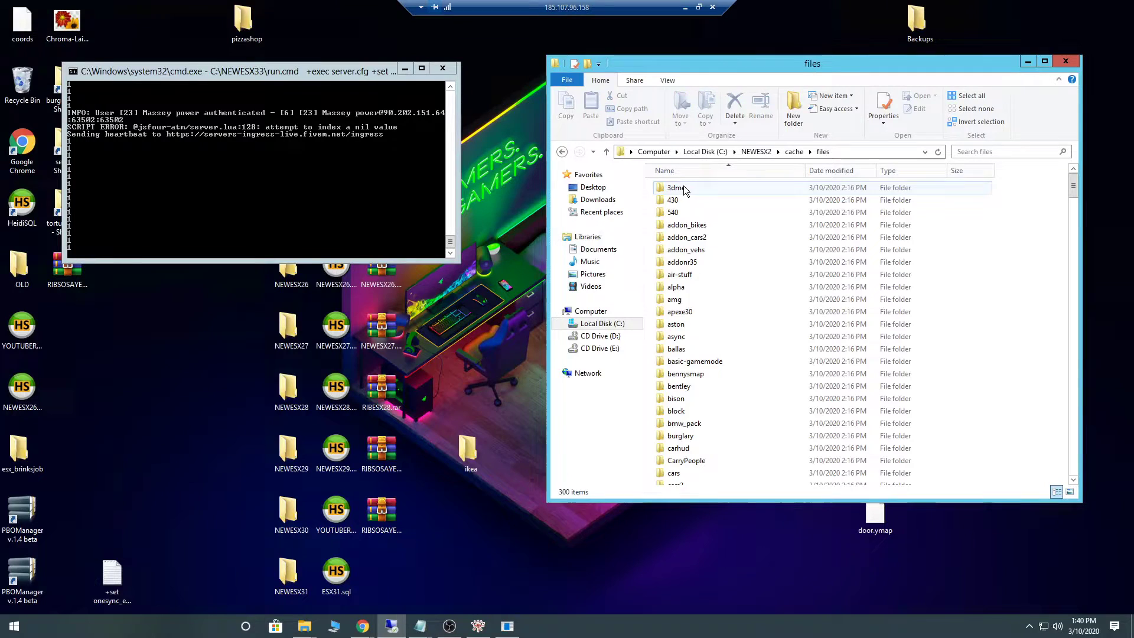
pyautogui.press('ctrl+a')
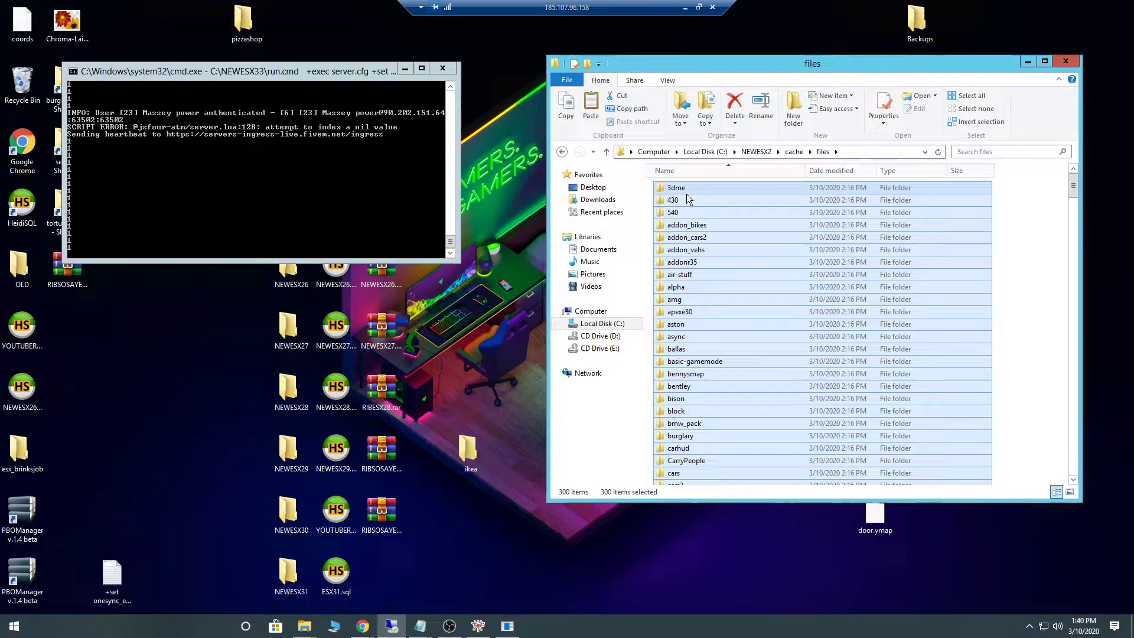
pyautogui.click(734, 105)
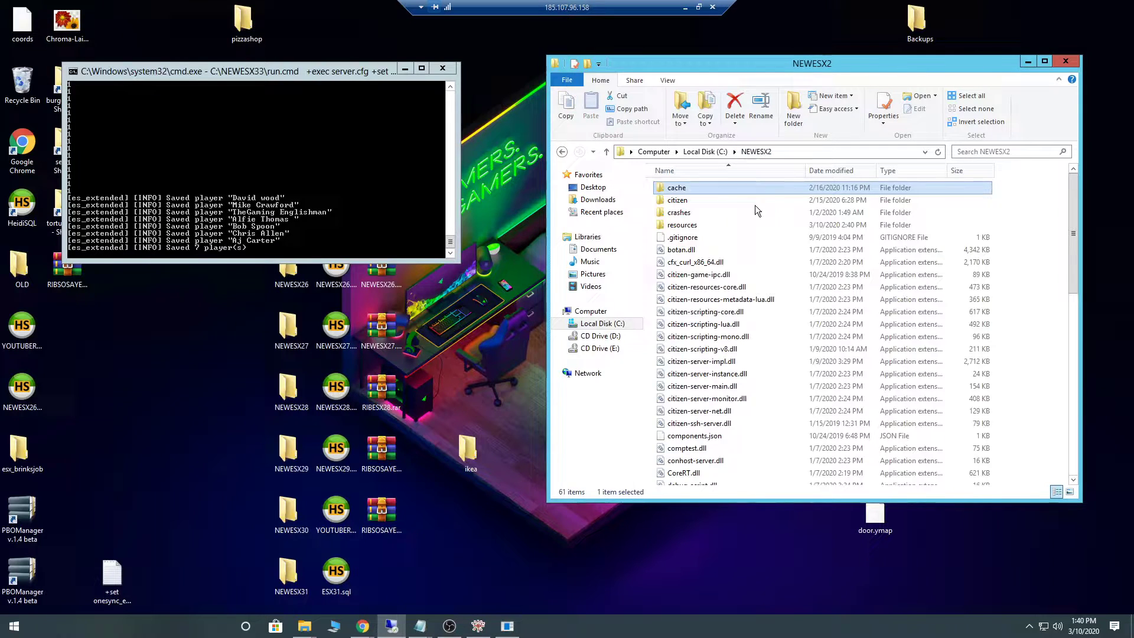
pyautogui.scroll(-3)
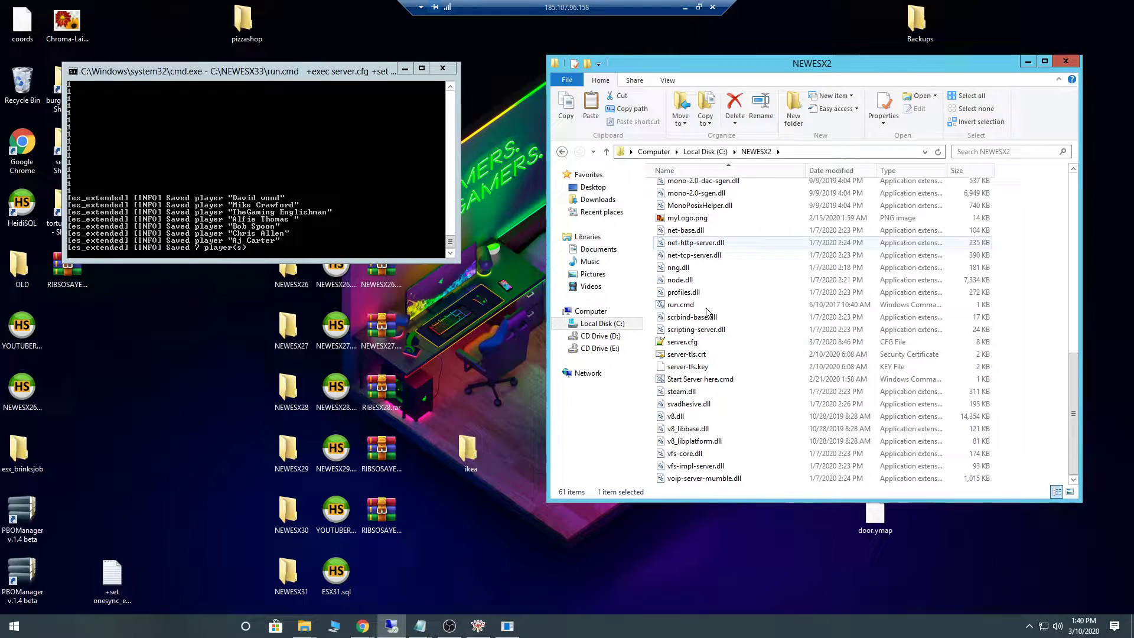
pyautogui.click(682, 342)
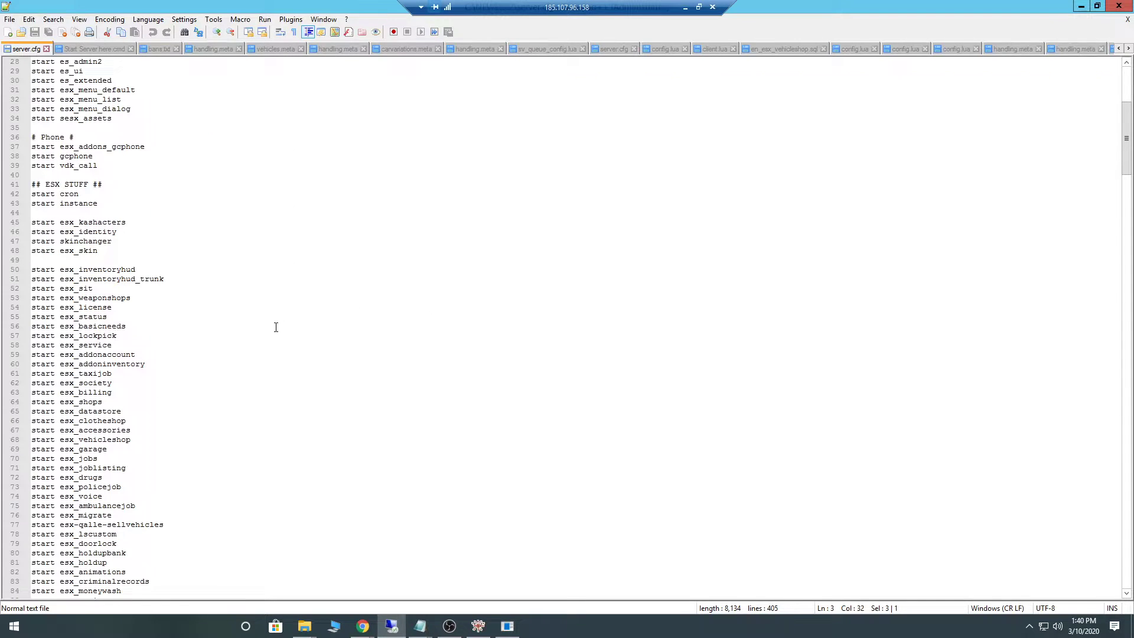
# Add a 'start bollards' line to server.cfg after 'start pv-tow'.
pyautogui.scroll(-3)
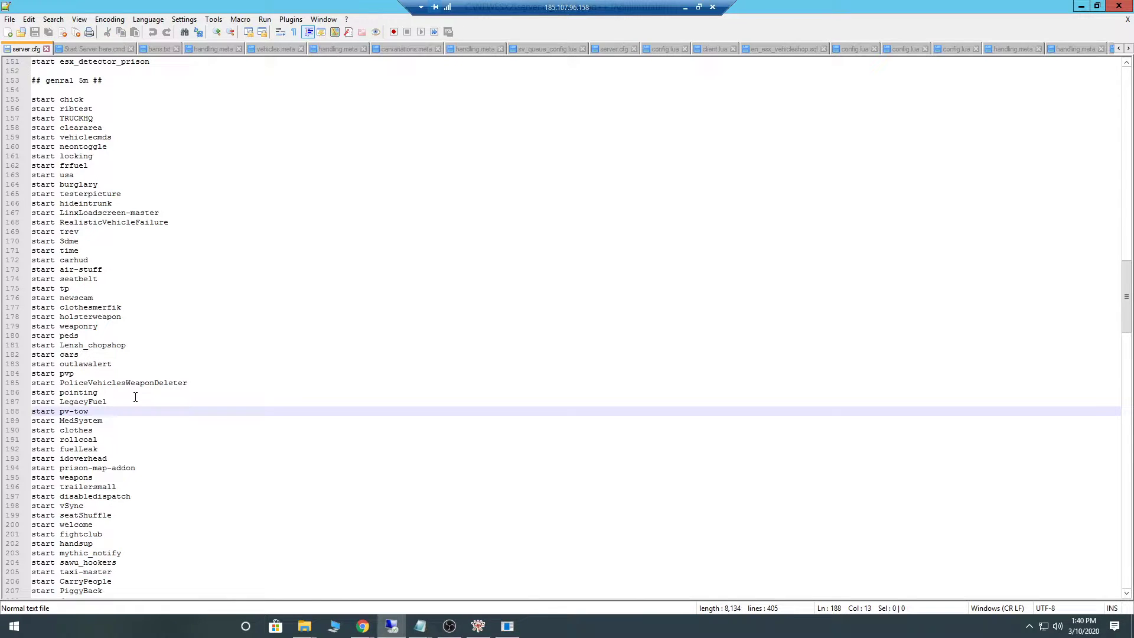
pyautogui.write('bollards')
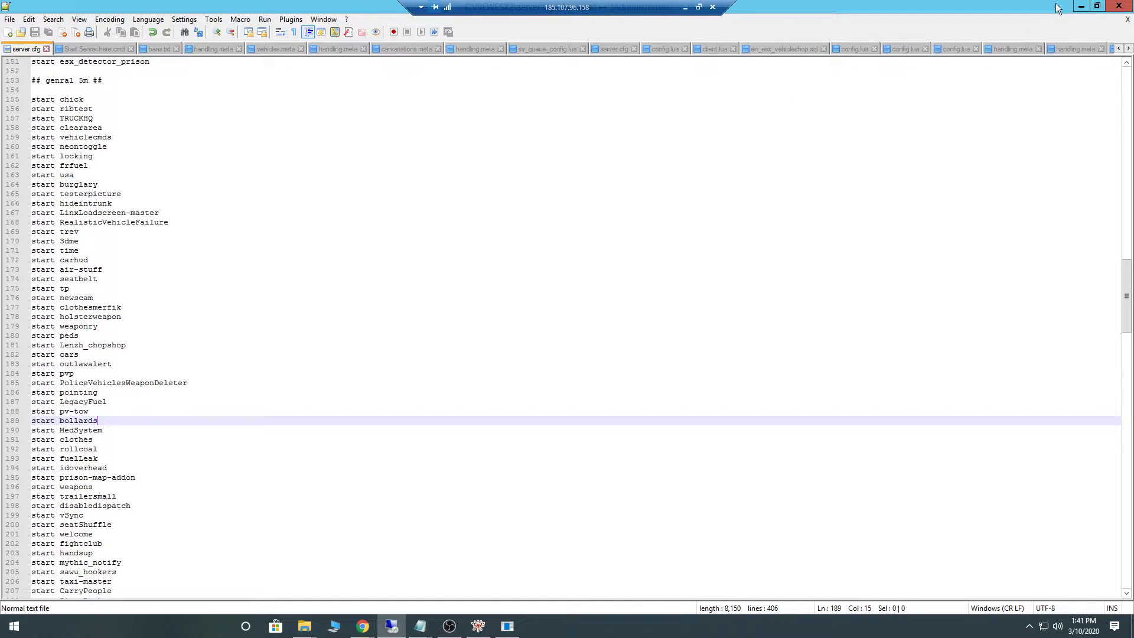
pyautogui.click(1081, 7)
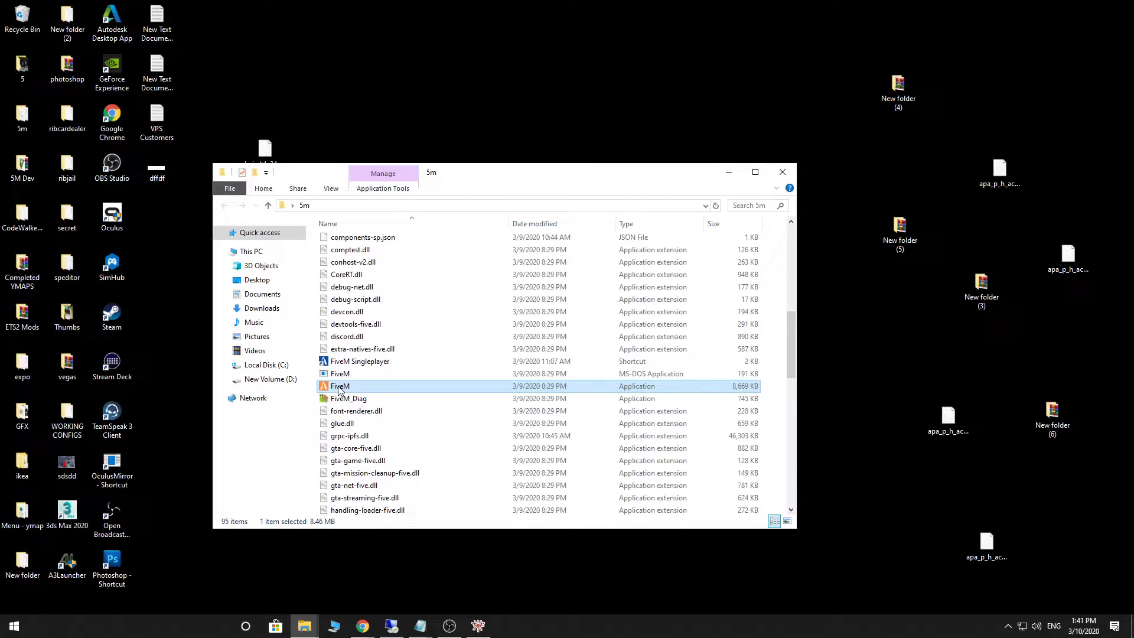
# Launch FiveM.exe from the 5m install folder.
pyautogui.doubleClick(340, 386)
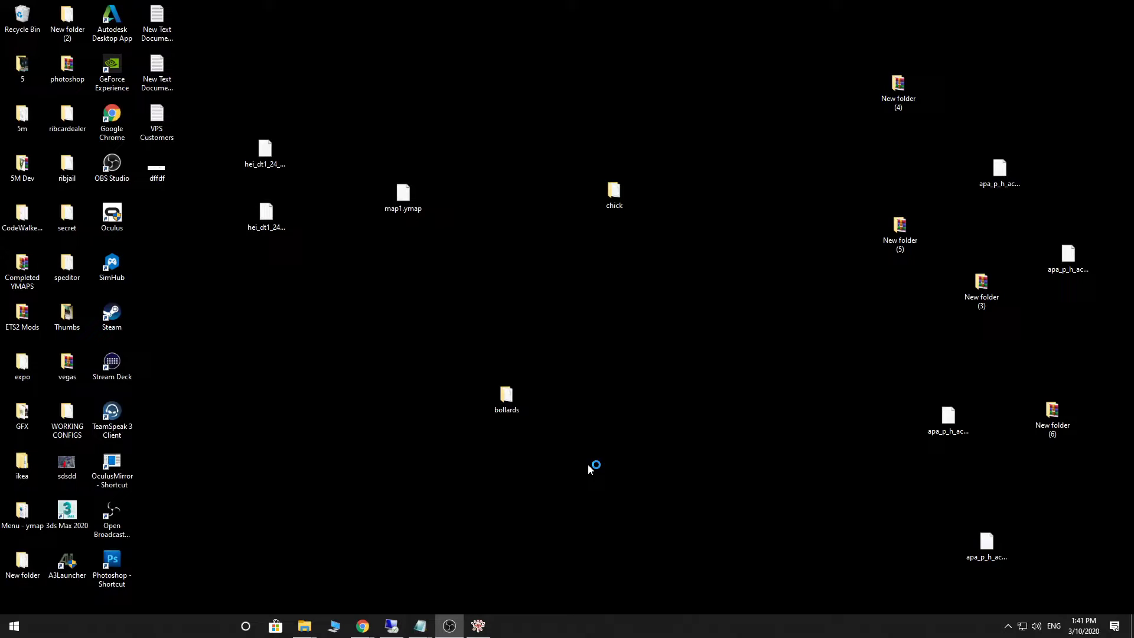
pyautogui.click(448, 627)
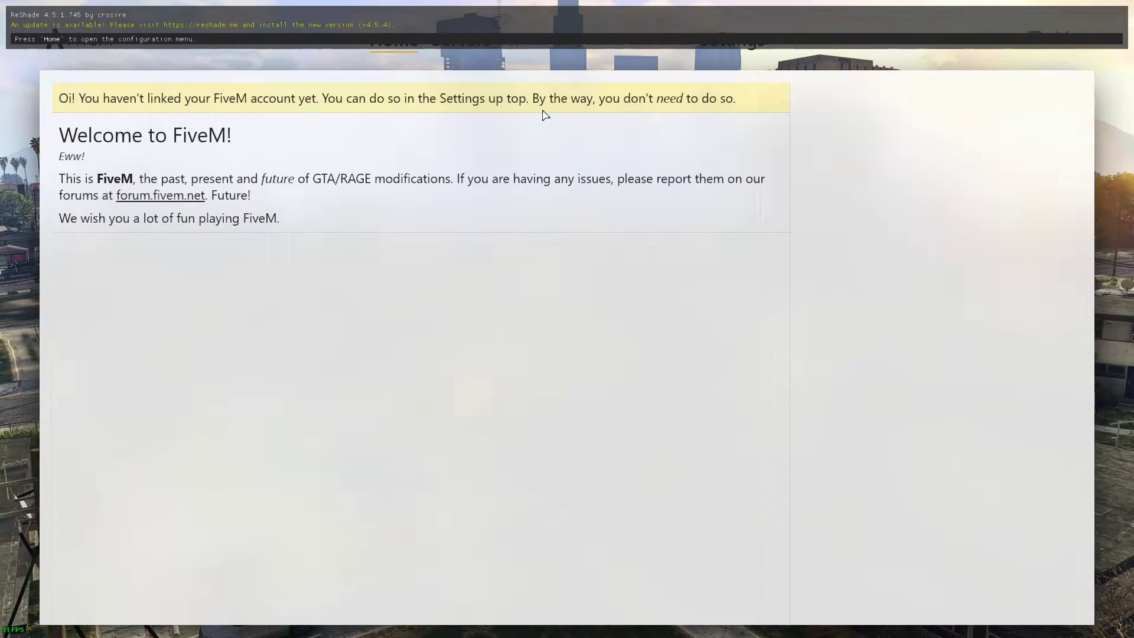
# Direct-connect the FiveM client to 185.107.96.158:30121.
pyautogui.write('185.107.96.158:30121')
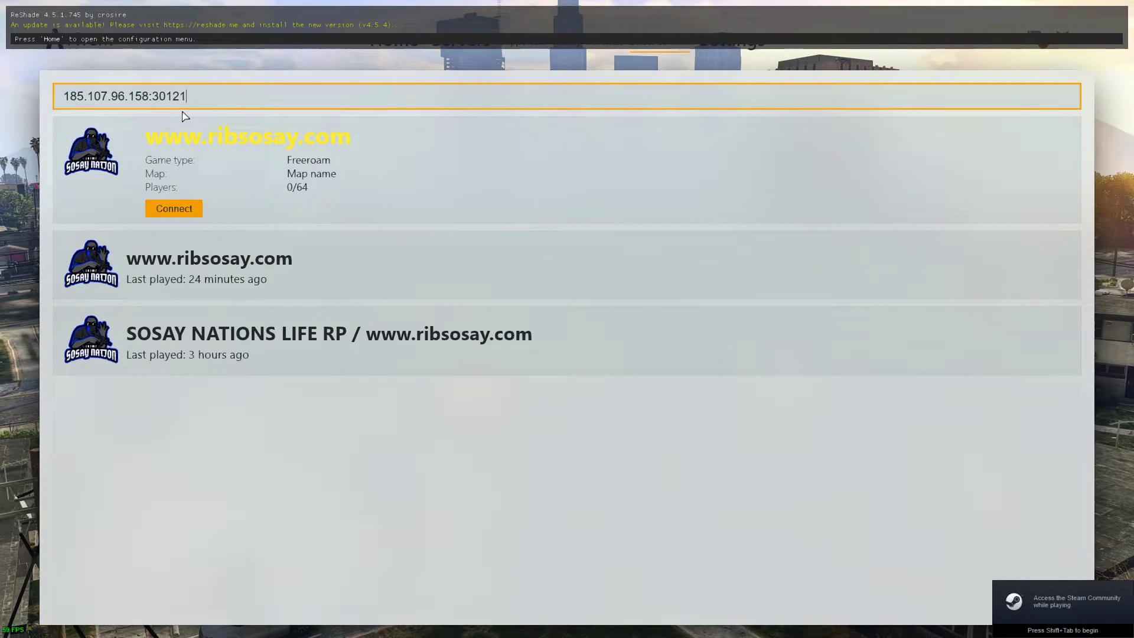
pyautogui.click(173, 208)
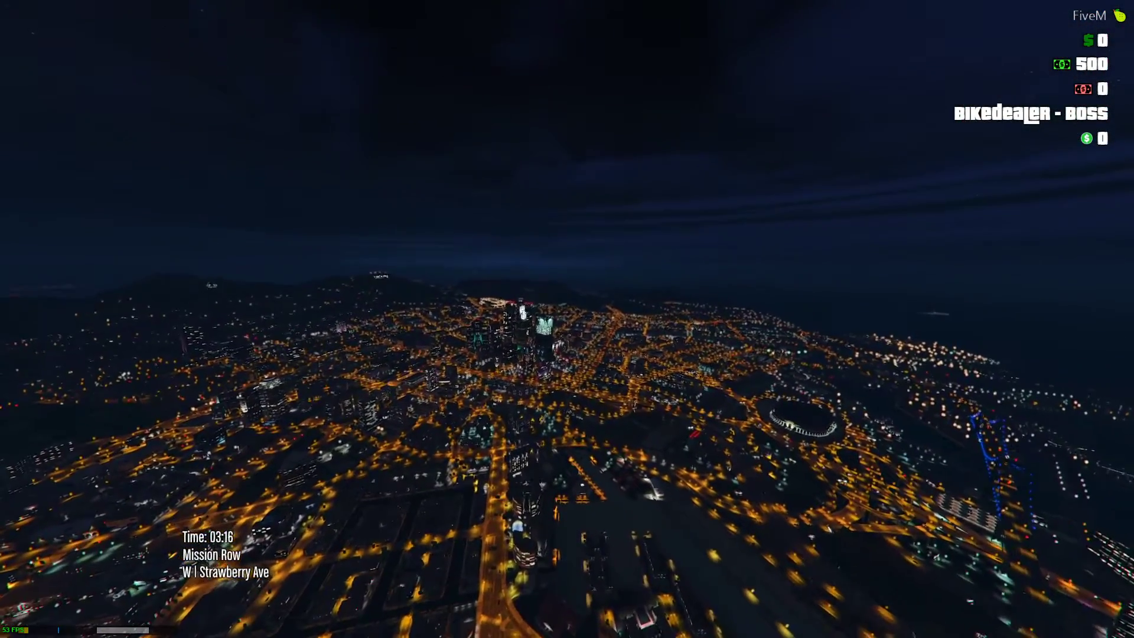
# Set the in-game time to 9:00 via chat and ride the motorcycle through Mission Row past the bollard spots.
pyautogui.write('/')
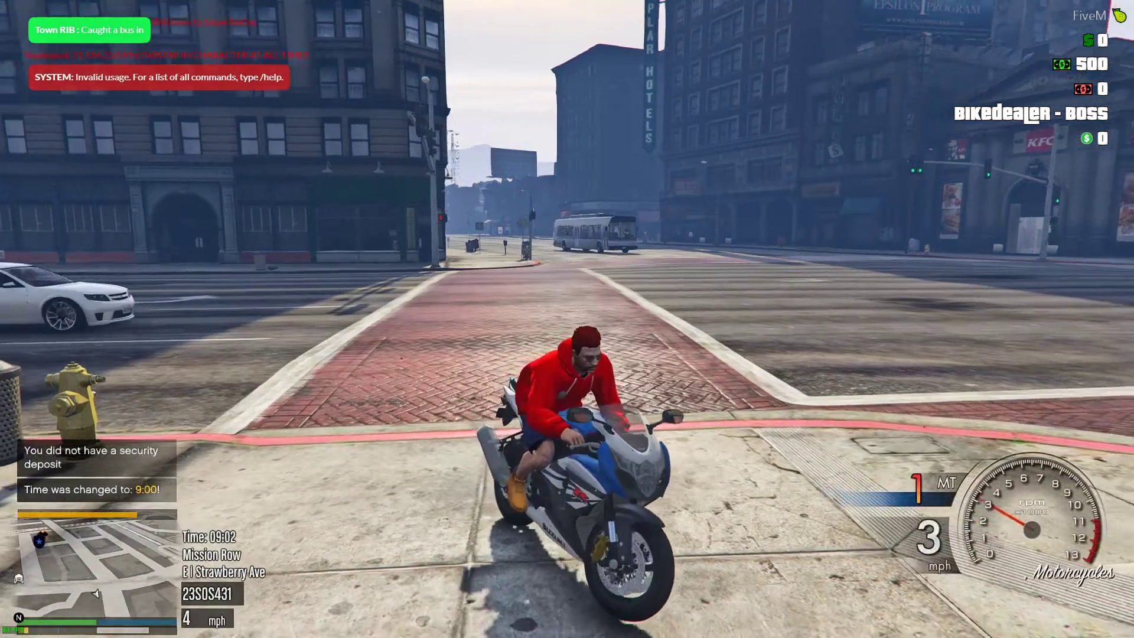
pyautogui.press('w')
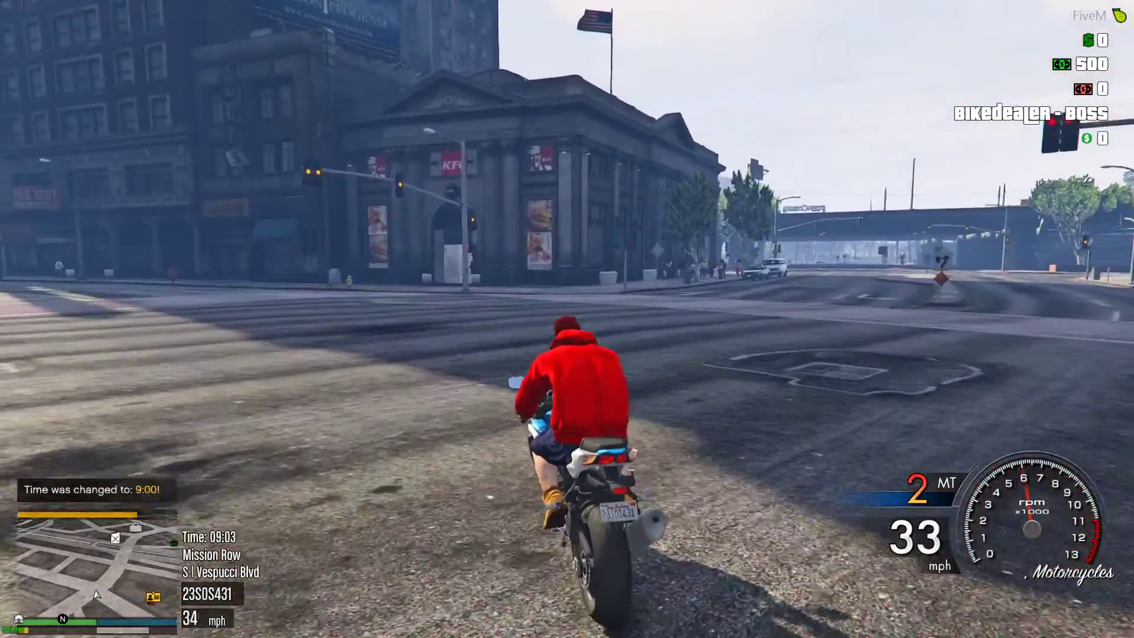
pyautogui.press('w')
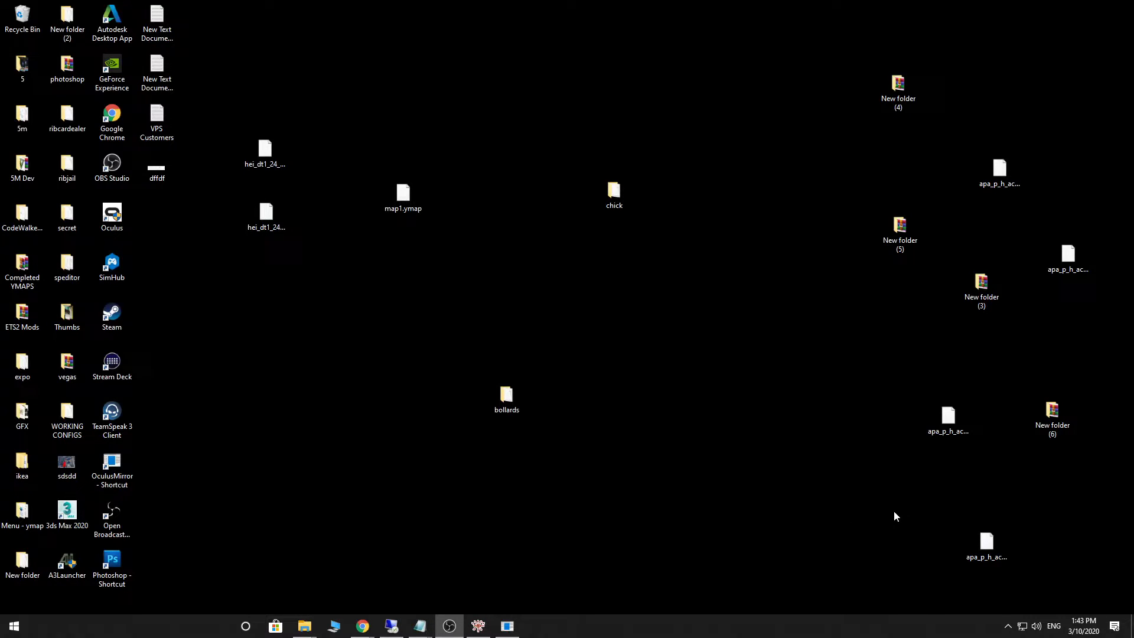
pyautogui.moveTo(914, 526)
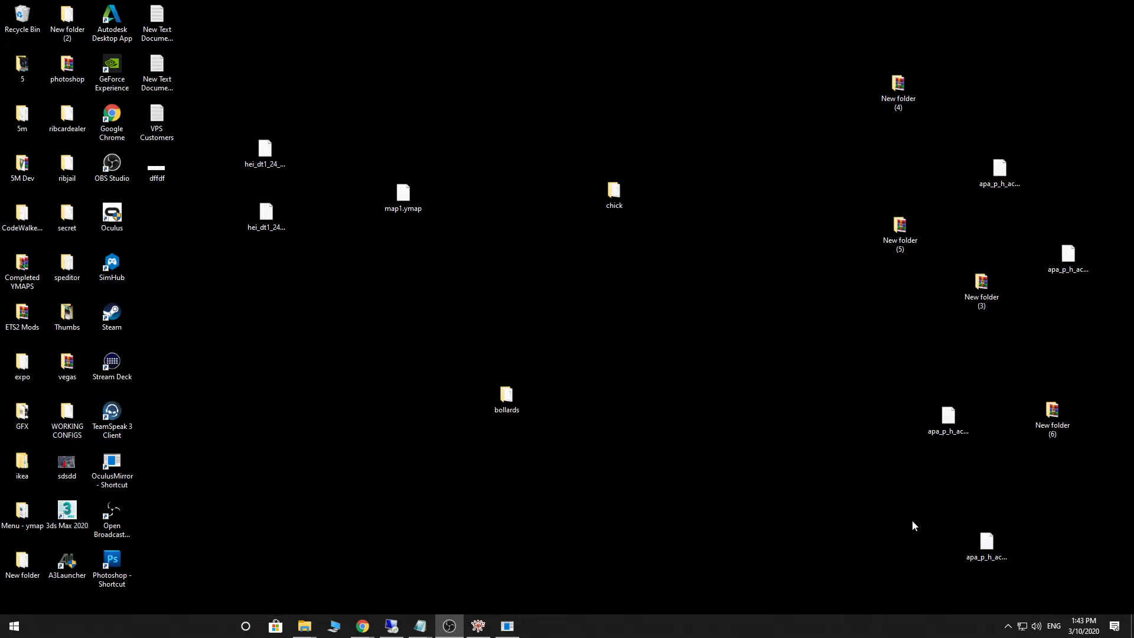